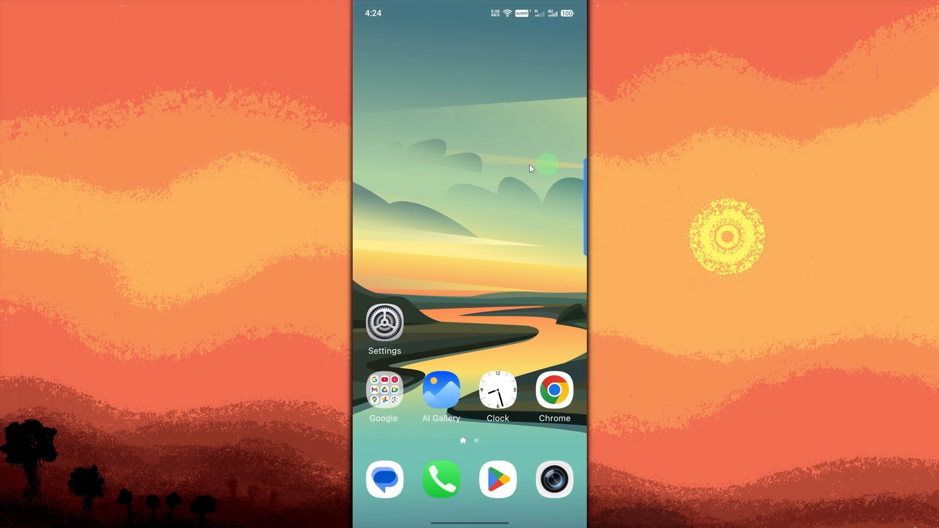
pyautogui.moveTo(484, 426)
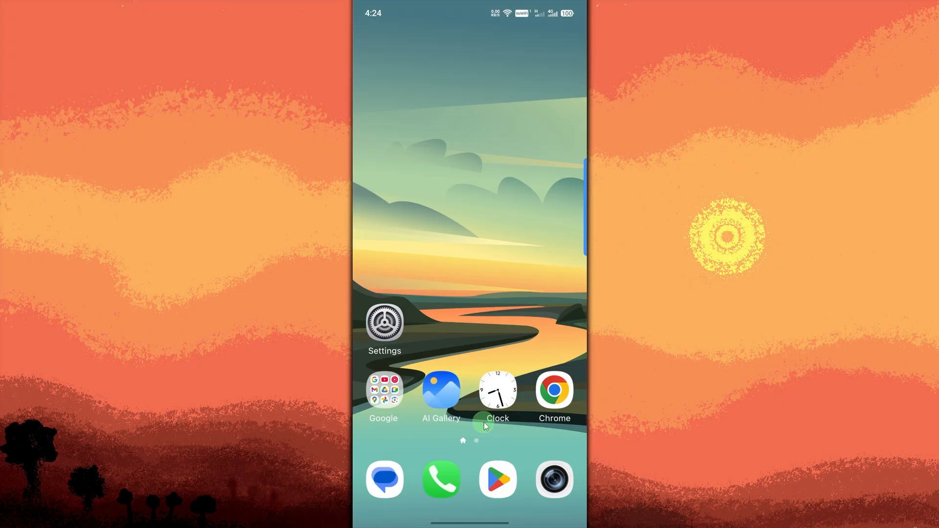
pyautogui.moveTo(384, 378)
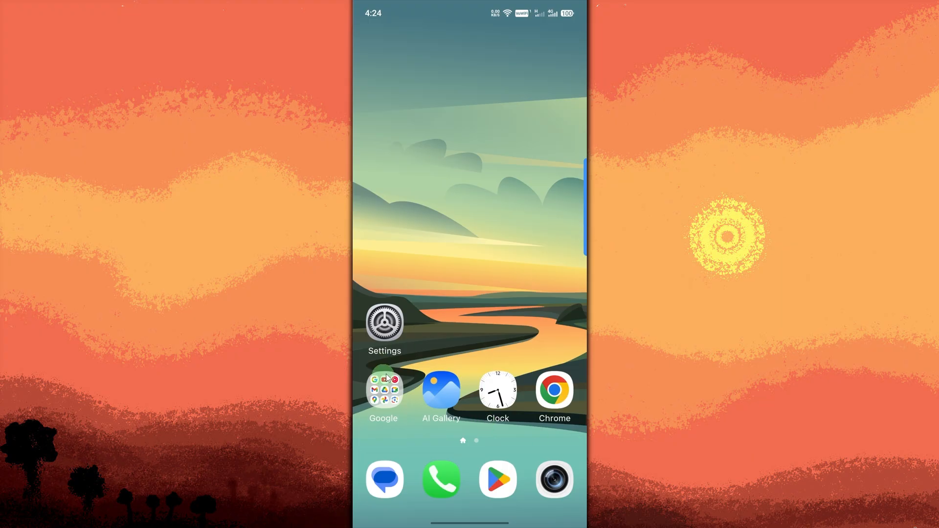
# Go from the home screen into Settings and its App Management section.
pyautogui.click(384, 322)
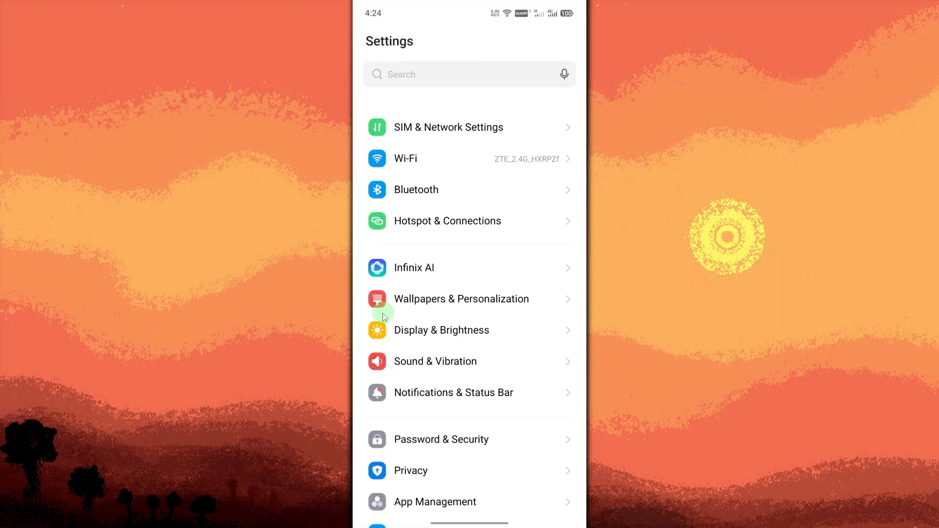
pyautogui.moveTo(521, 329)
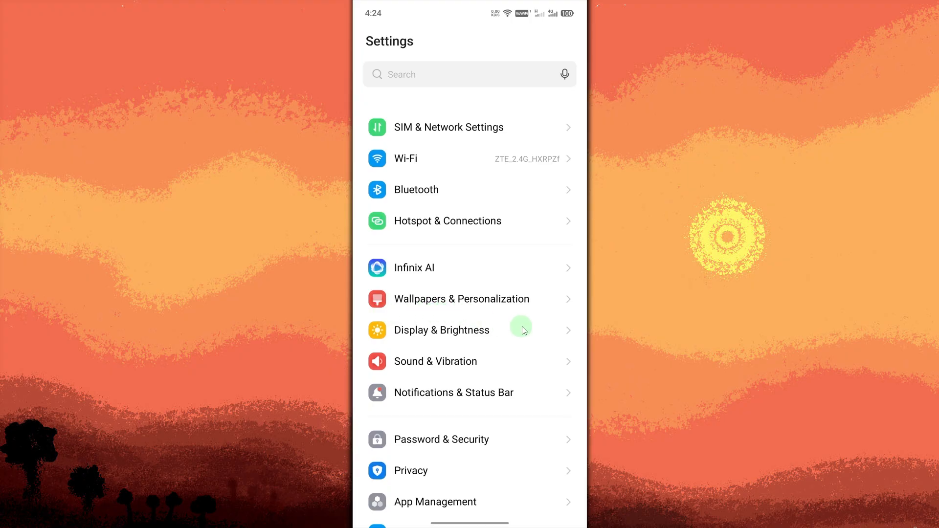
pyautogui.moveTo(511, 520)
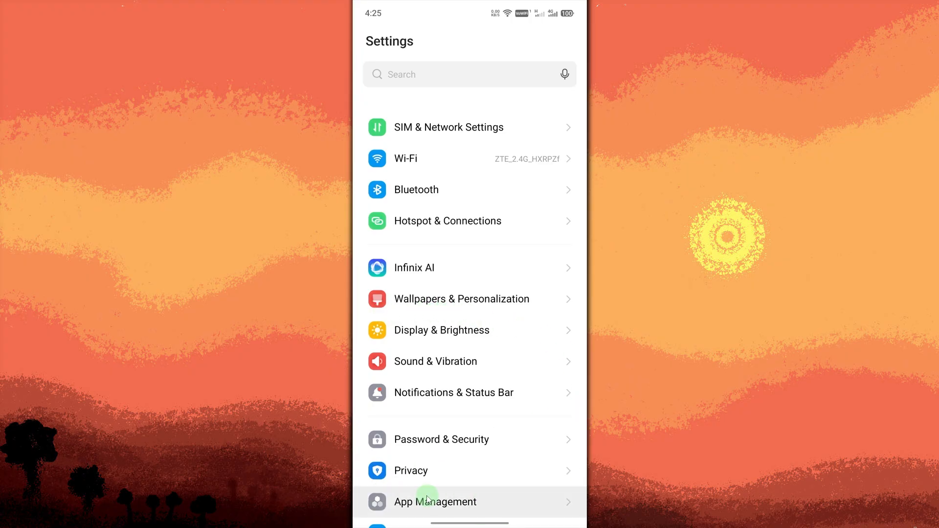
pyautogui.click(434, 502)
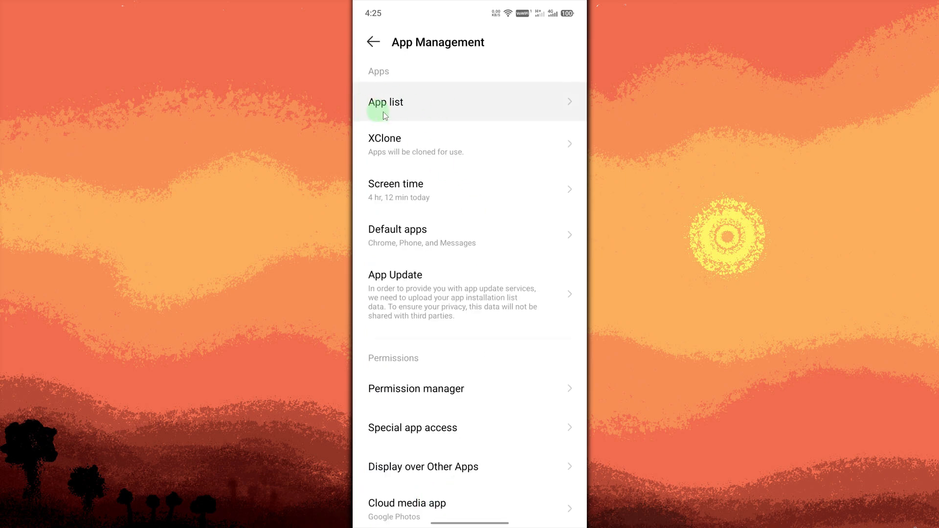
pyautogui.moveTo(417, 109)
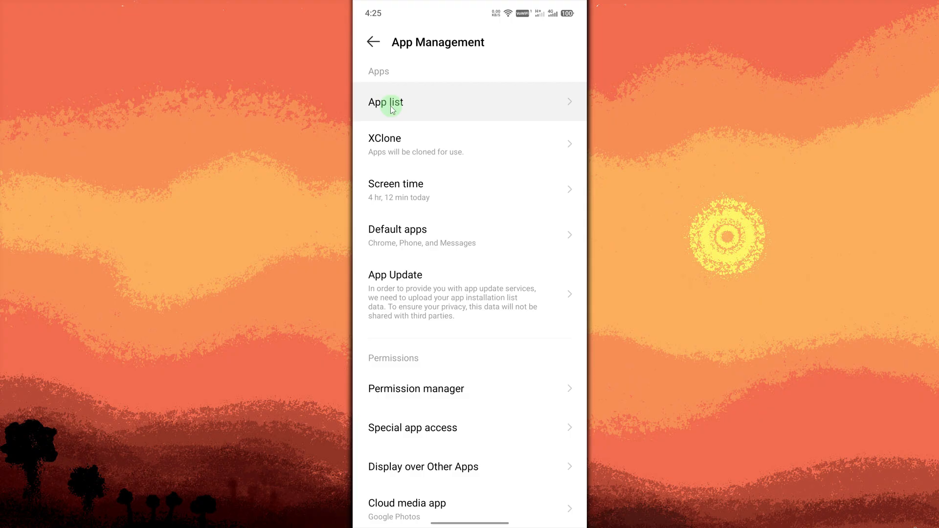
# Show the App list of installed apps, with YouTube at the top.
pyautogui.click(385, 102)
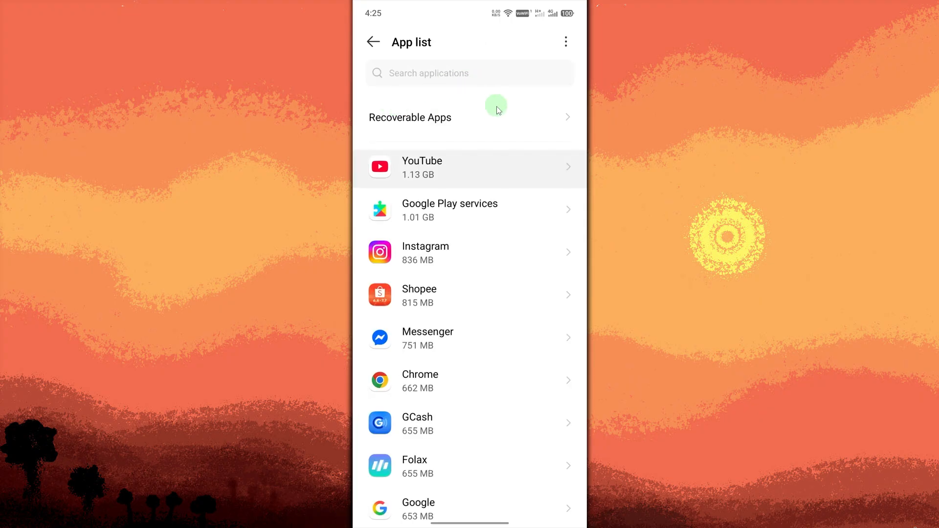
pyautogui.moveTo(524, 141)
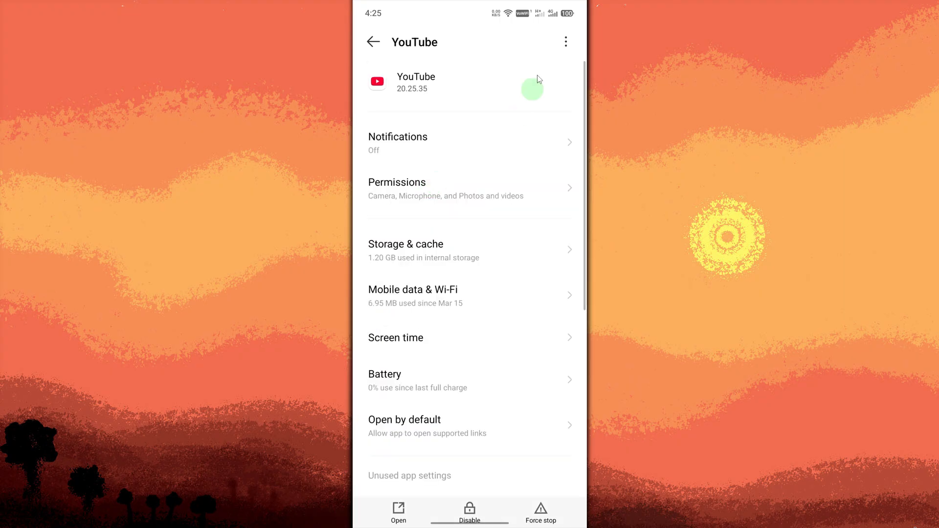
pyautogui.moveTo(569, 68)
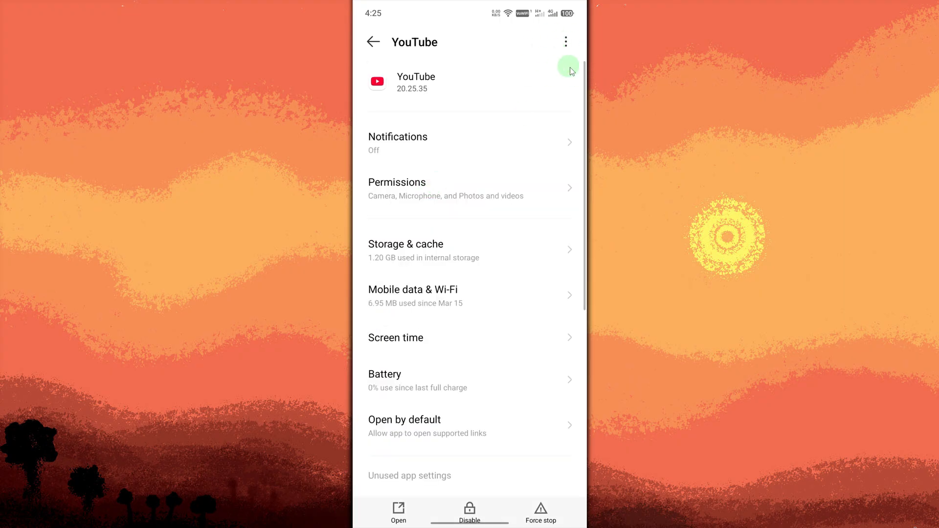
# Choose Uninstall updates from YouTube's three-dot menu to bring up the factory-version confirmation.
pyautogui.click(565, 42)
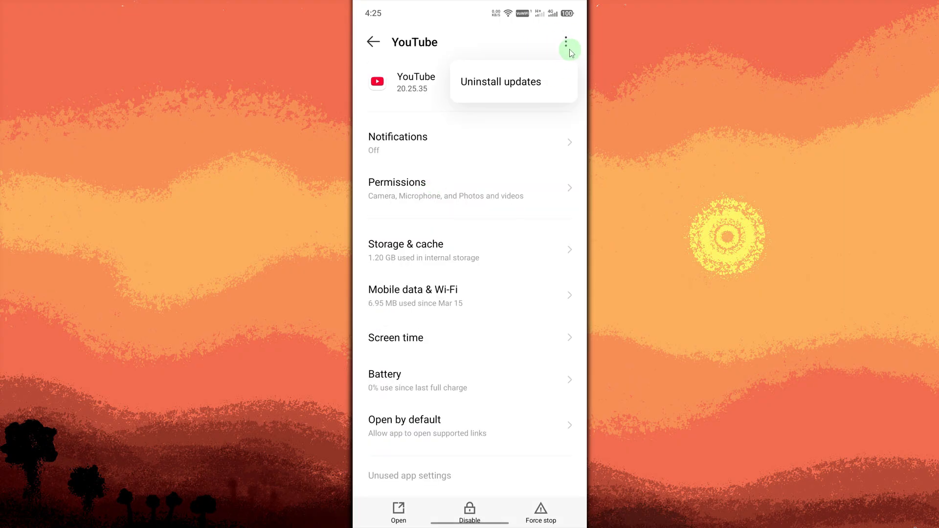
pyautogui.moveTo(507, 87)
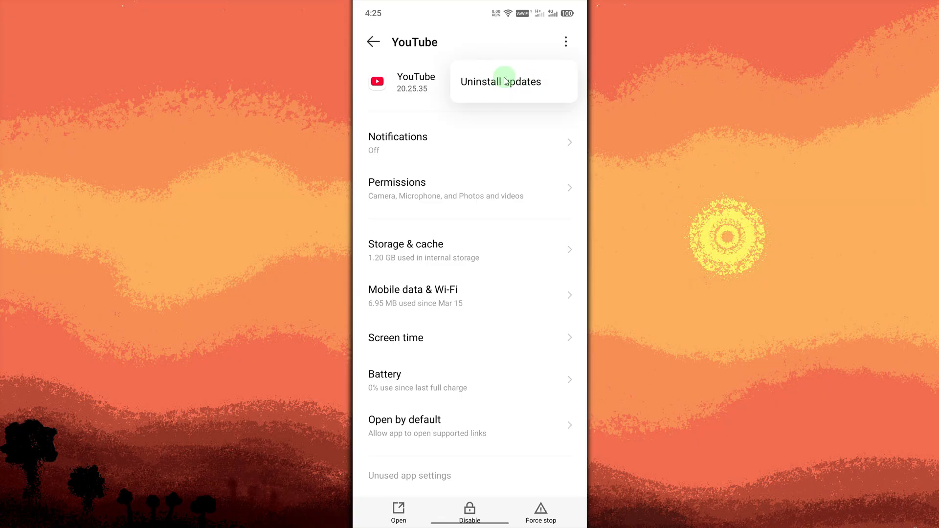
pyautogui.click(500, 81)
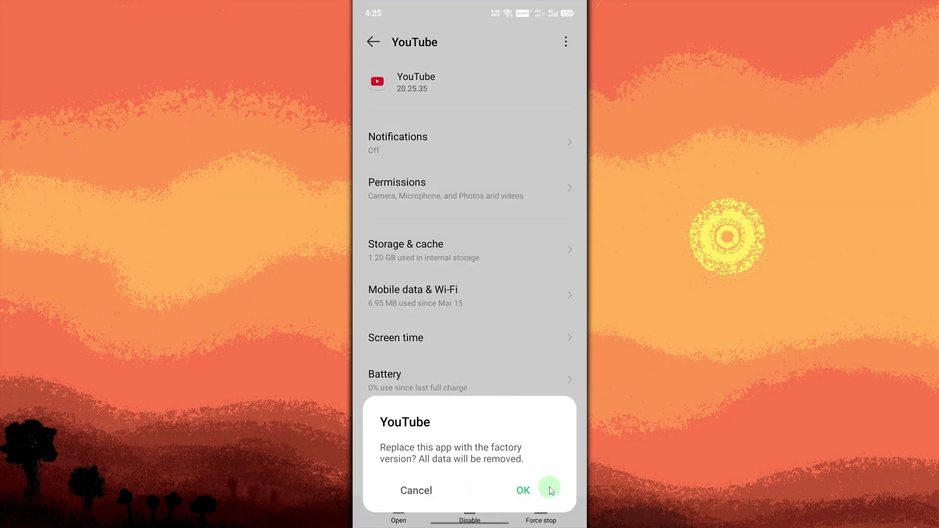
pyautogui.moveTo(528, 460)
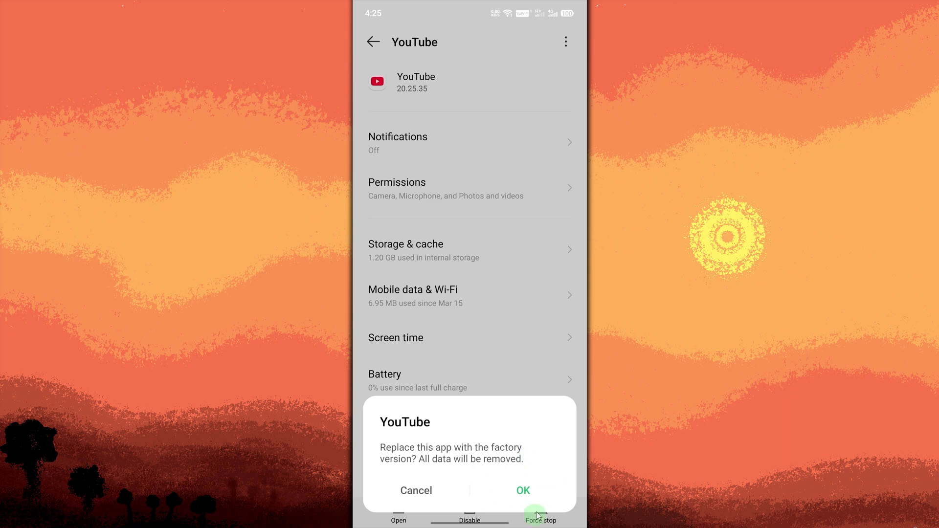
pyautogui.moveTo(522, 493)
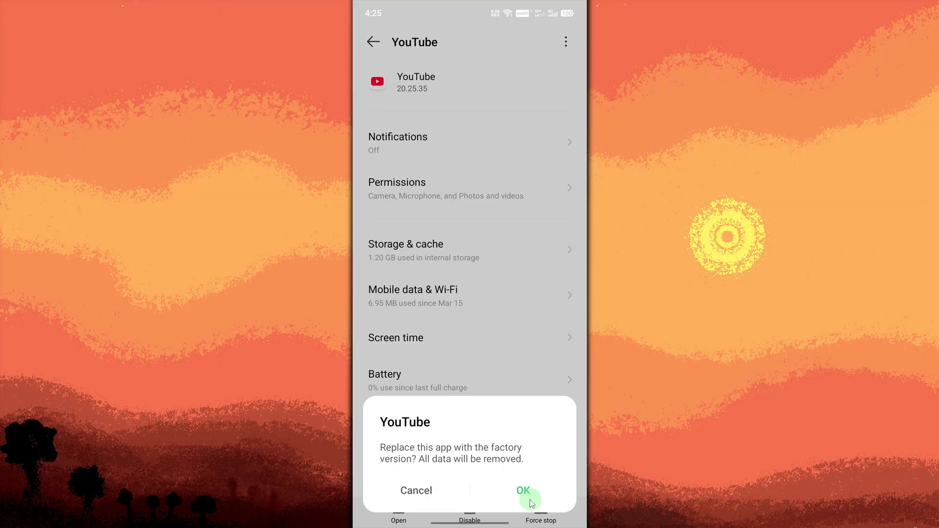
# Confirm the factory-version replacement, then show YouTube's Play Store menu with auto update unticked.
pyautogui.click(524, 490)
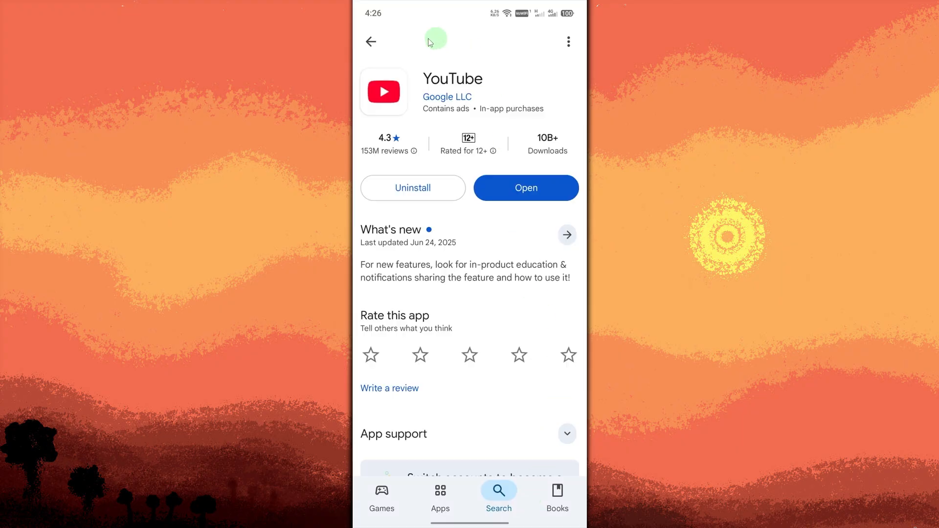
pyautogui.moveTo(442, 154)
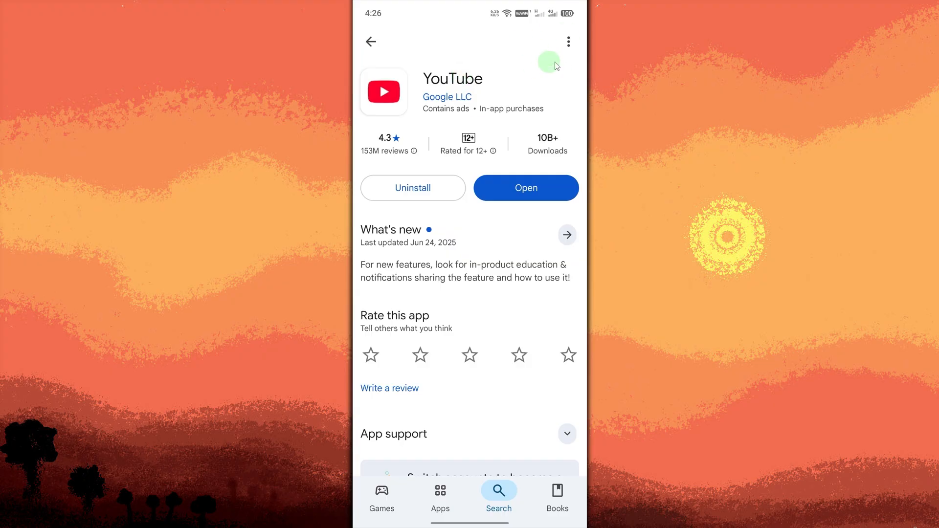
pyautogui.moveTo(567, 42)
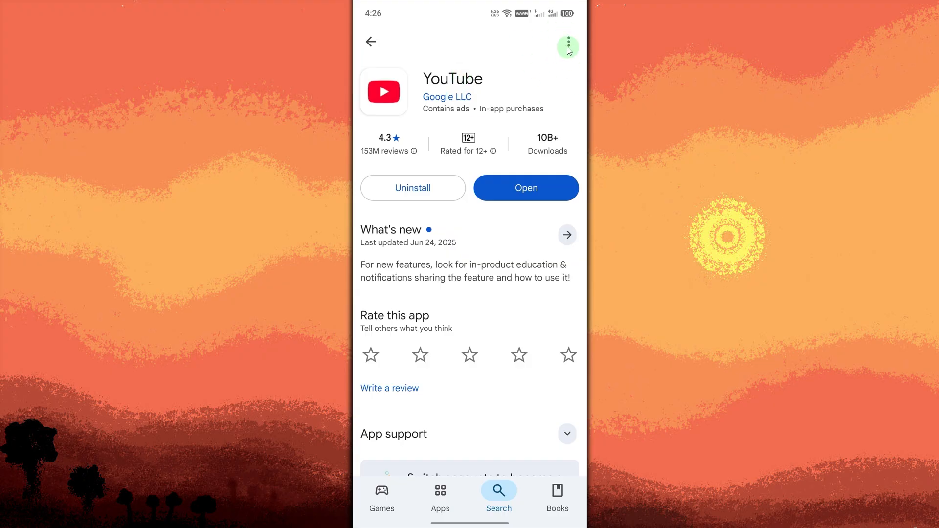
pyautogui.click(566, 42)
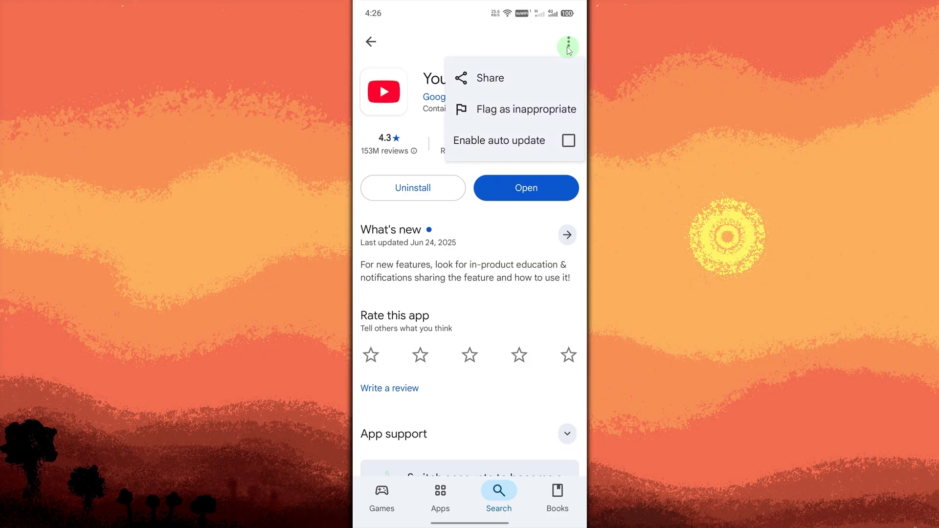